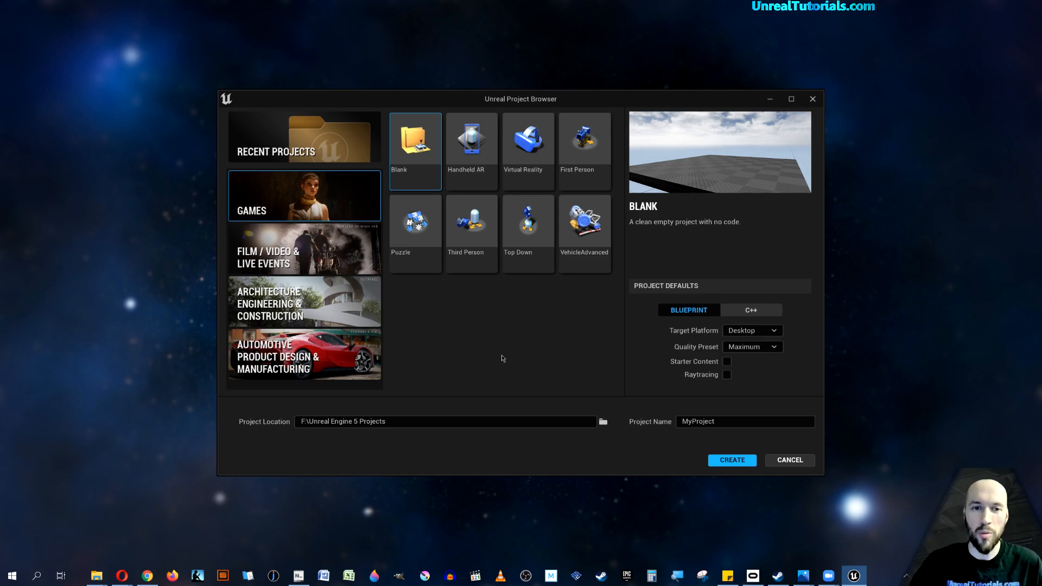
mouse_move(501, 342)
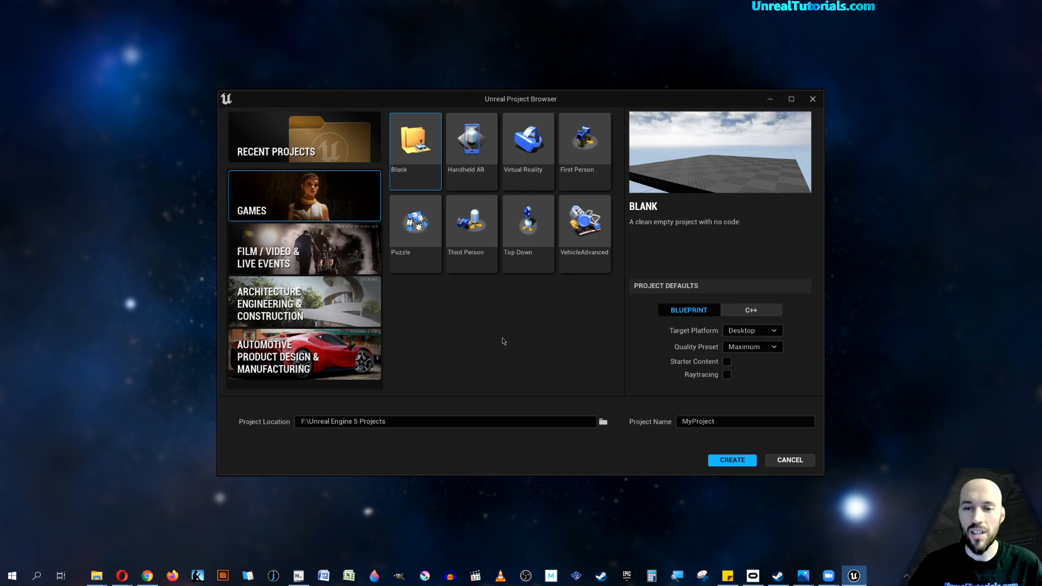
mouse_move(674, 391)
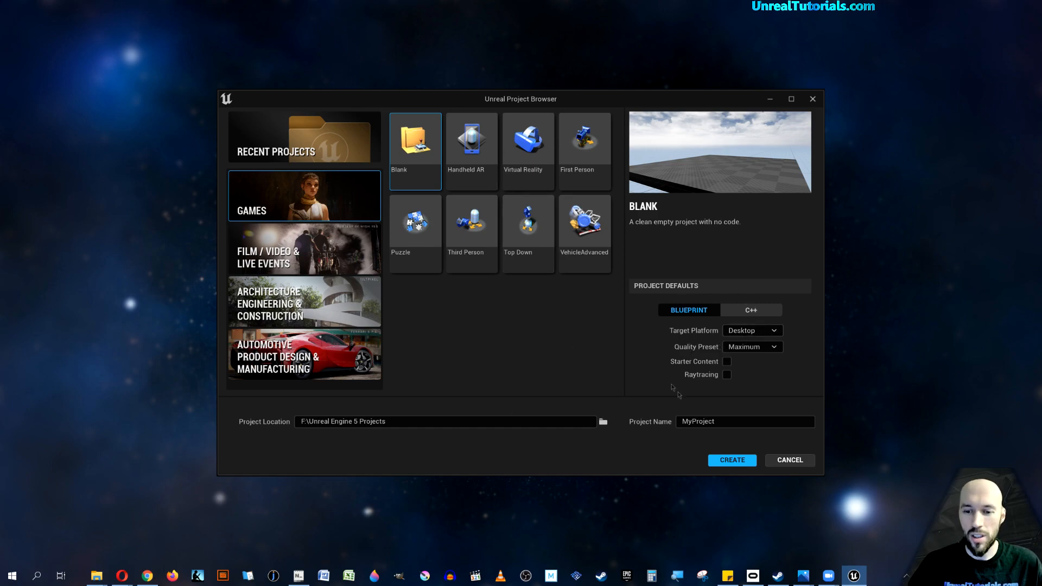
Step: Name the new blank Blueprint project MyProject and create it
click(744, 421)
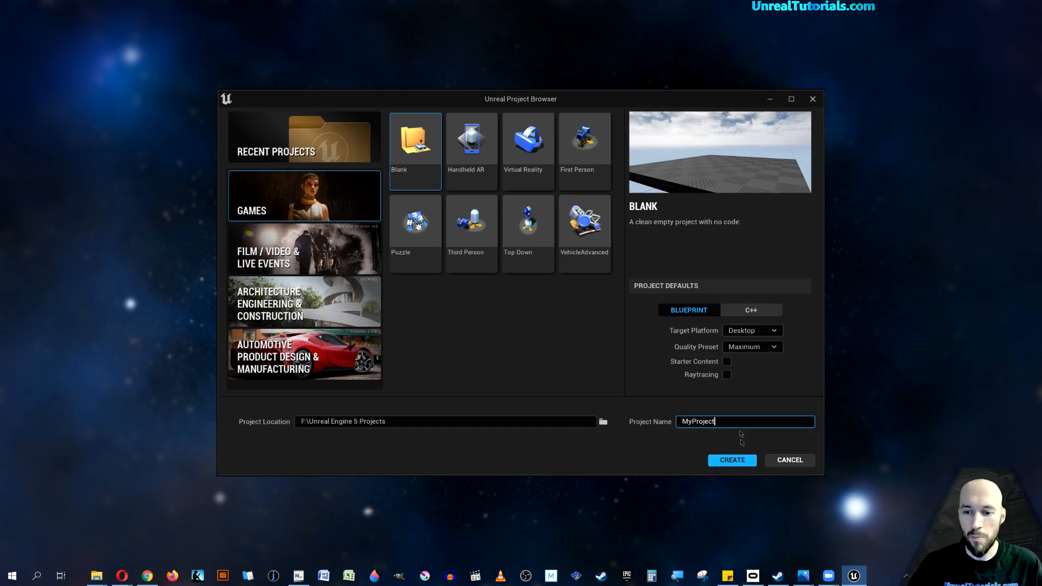
click(730, 460)
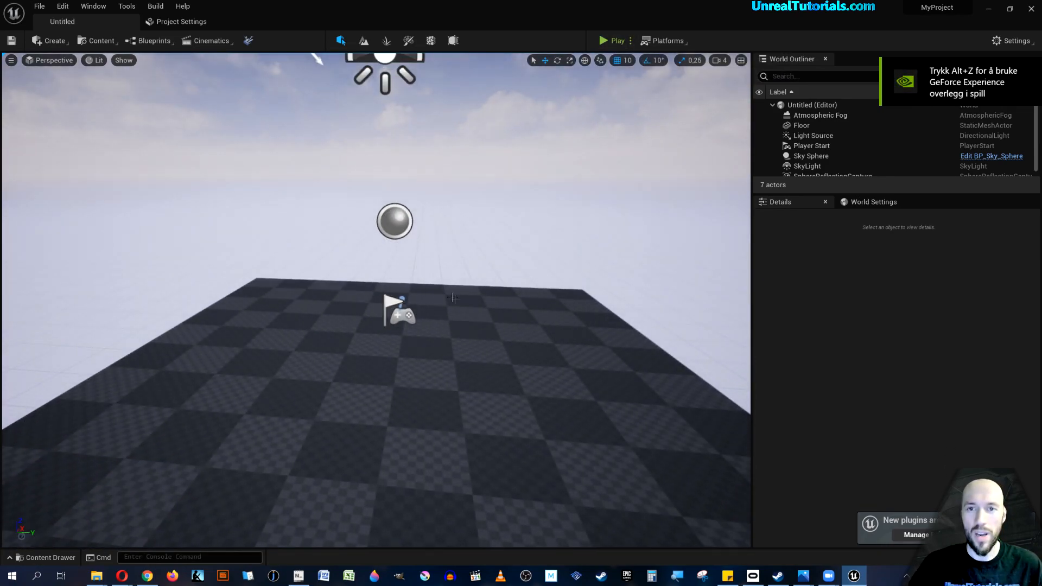
mouse_move(605, 40)
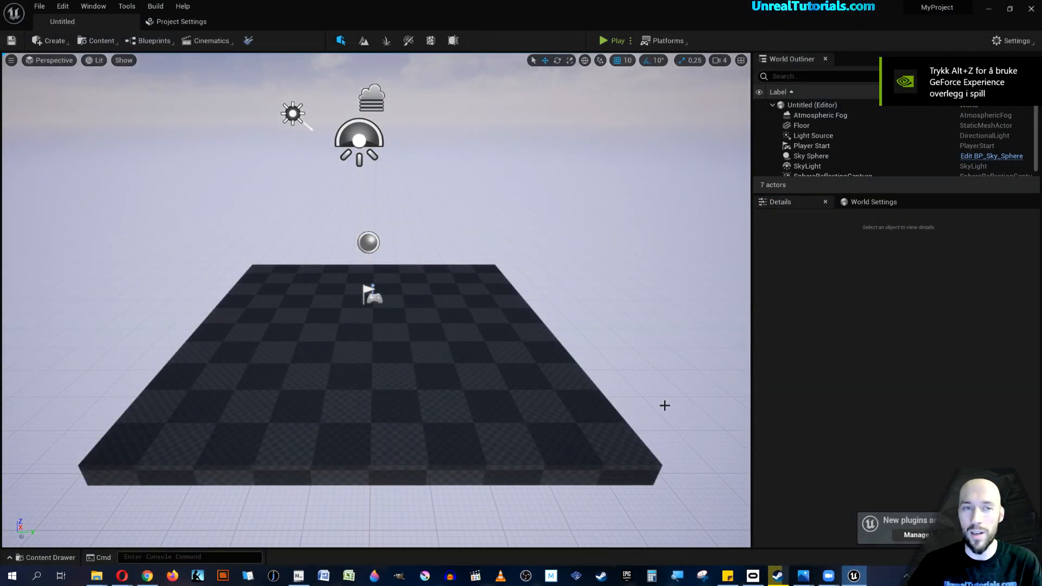
mouse_move(667, 388)
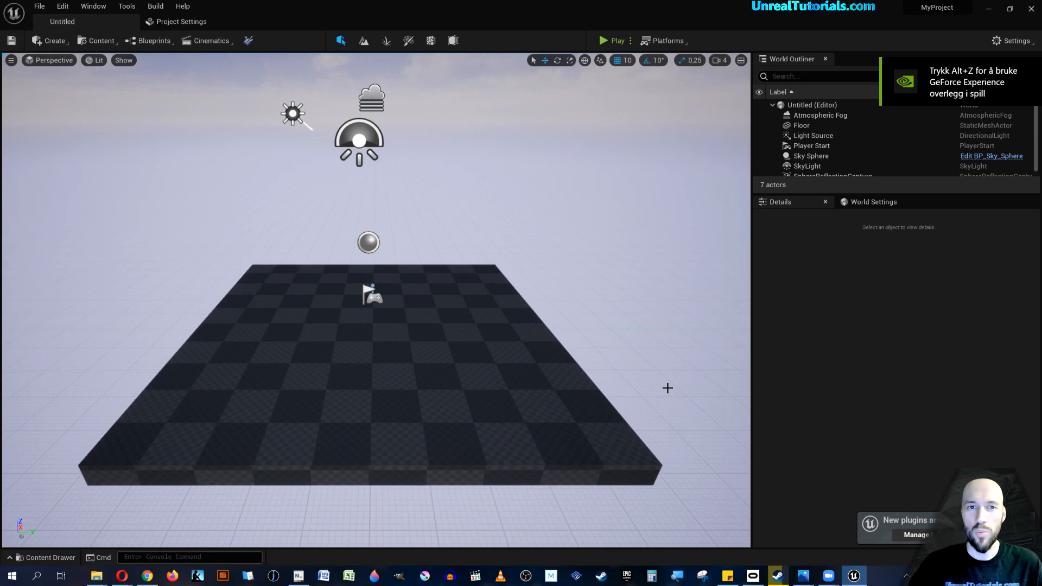
mouse_move(629, 360)
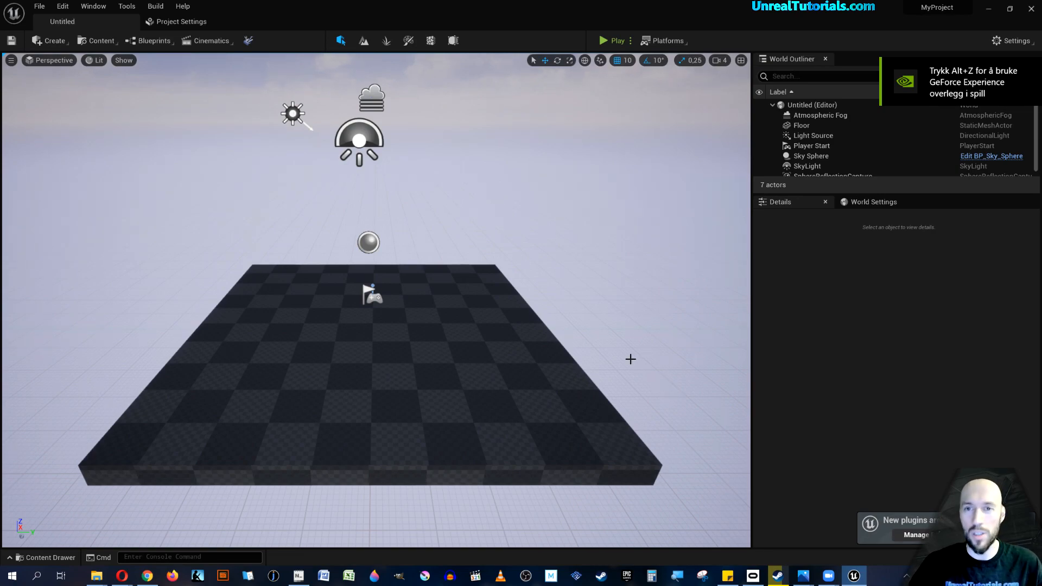
mouse_move(43, 84)
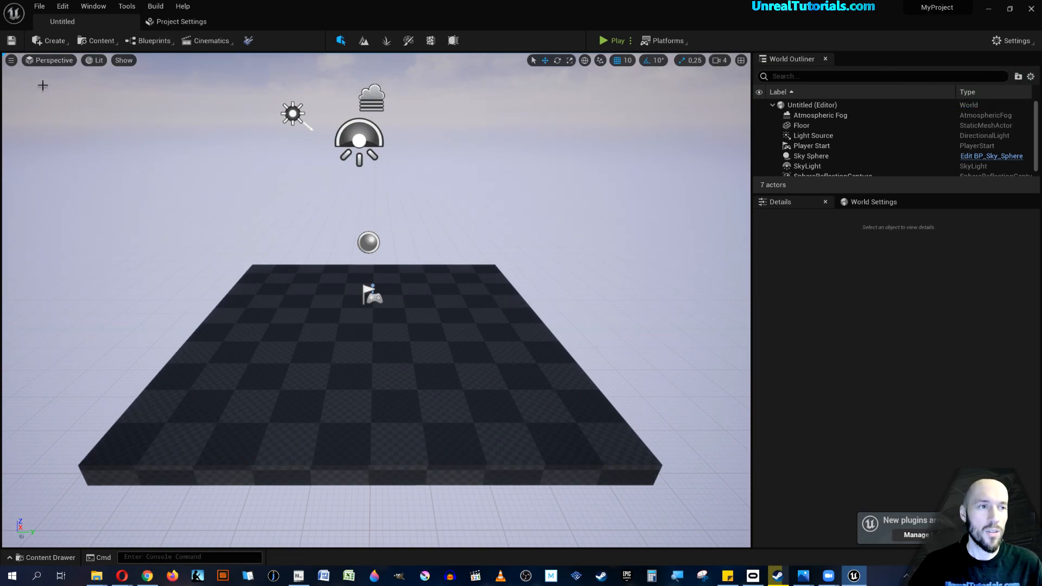
Step: Toggle Realtime rendering in the level viewport options
click(11, 61)
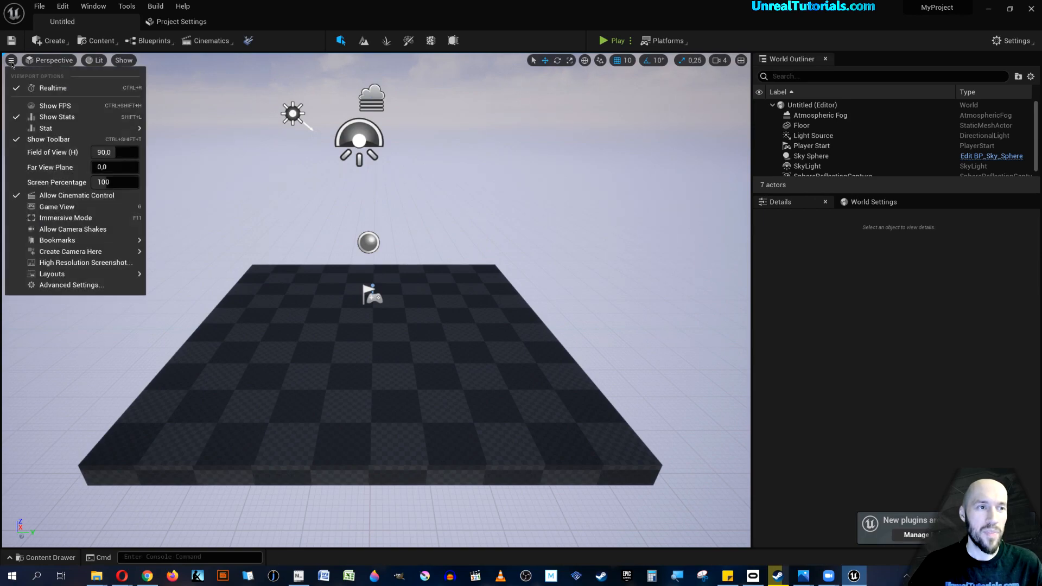
mouse_move(52, 88)
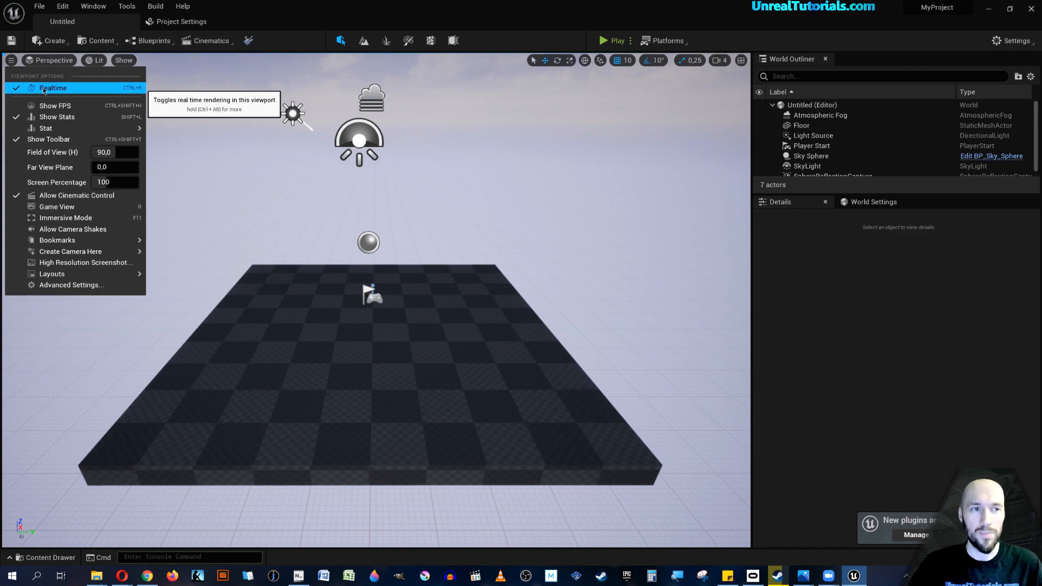
click(53, 88)
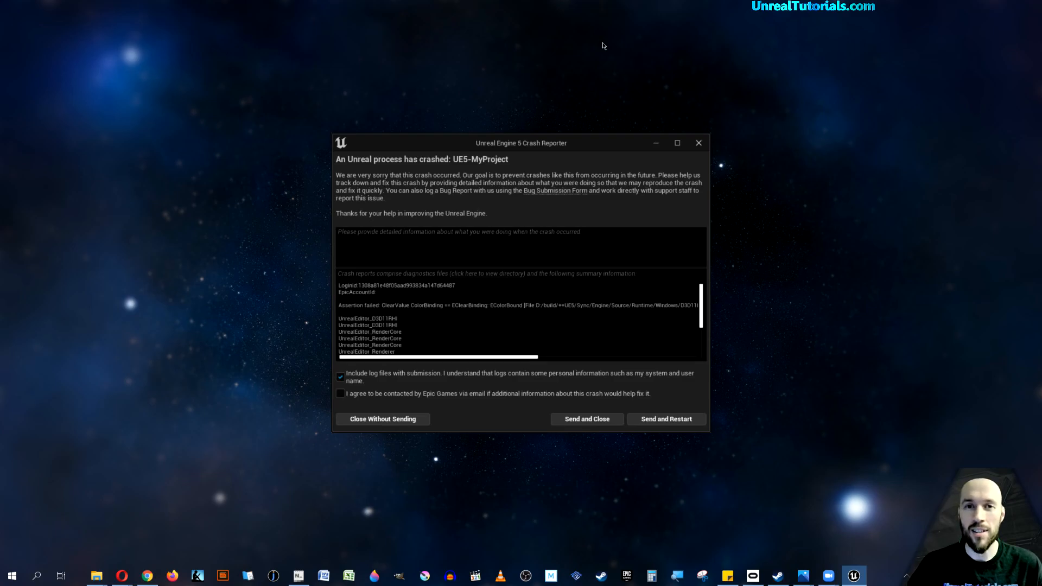
mouse_move(654, 427)
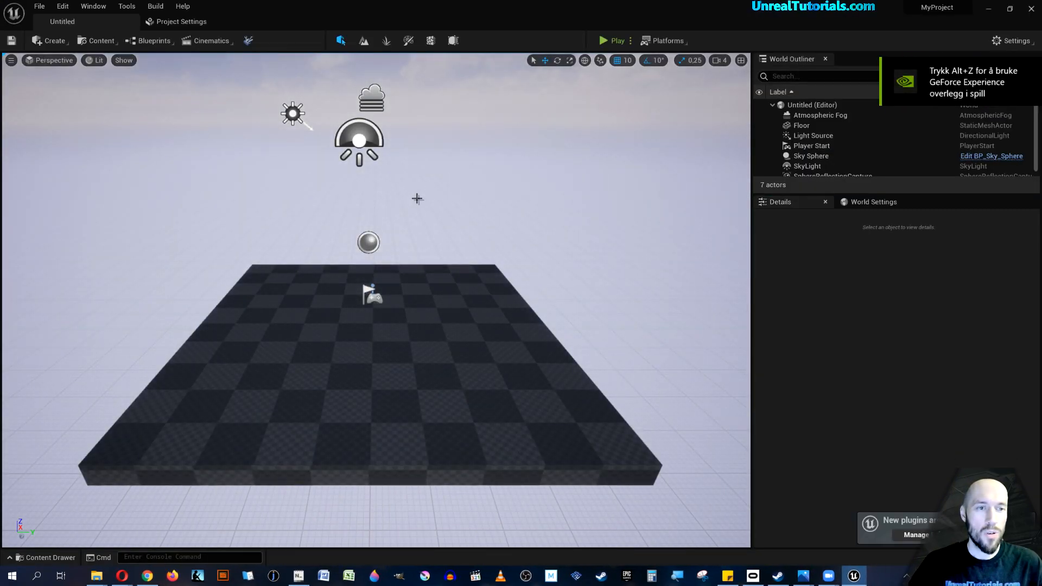
mouse_move(63, 6)
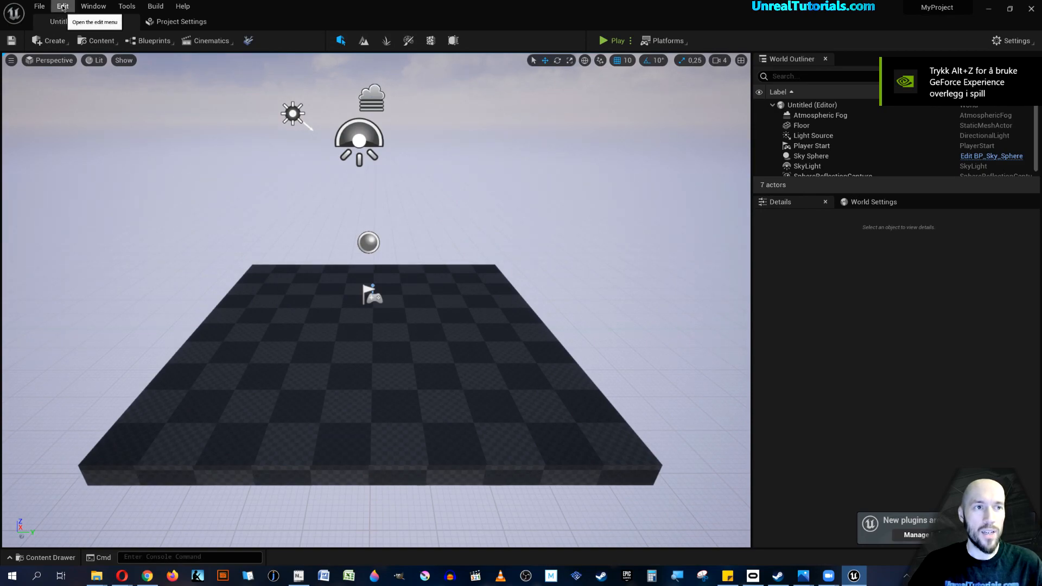
Step: Open Project Settings from the Edit menu
click(63, 6)
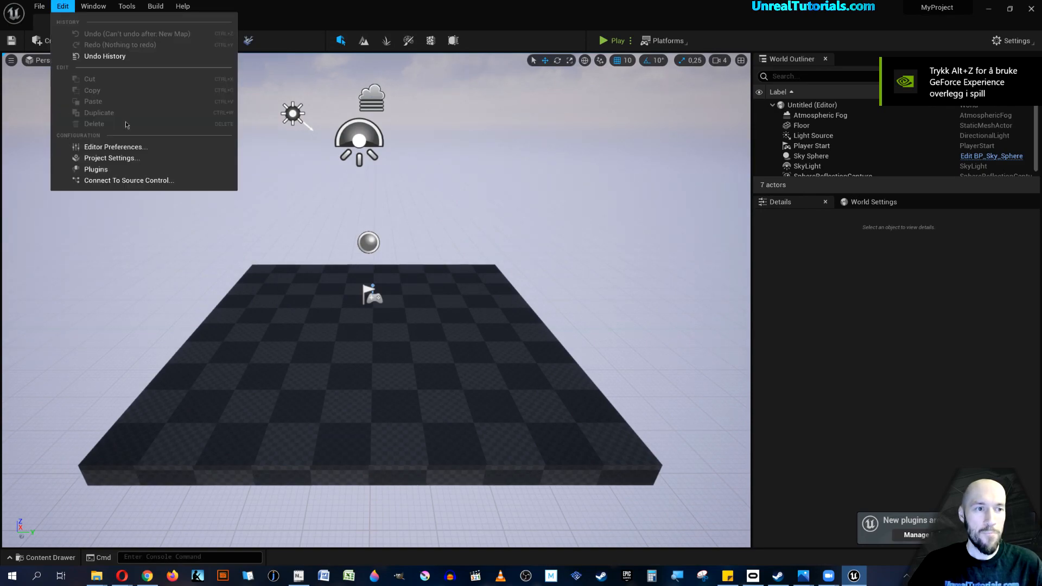
click(112, 157)
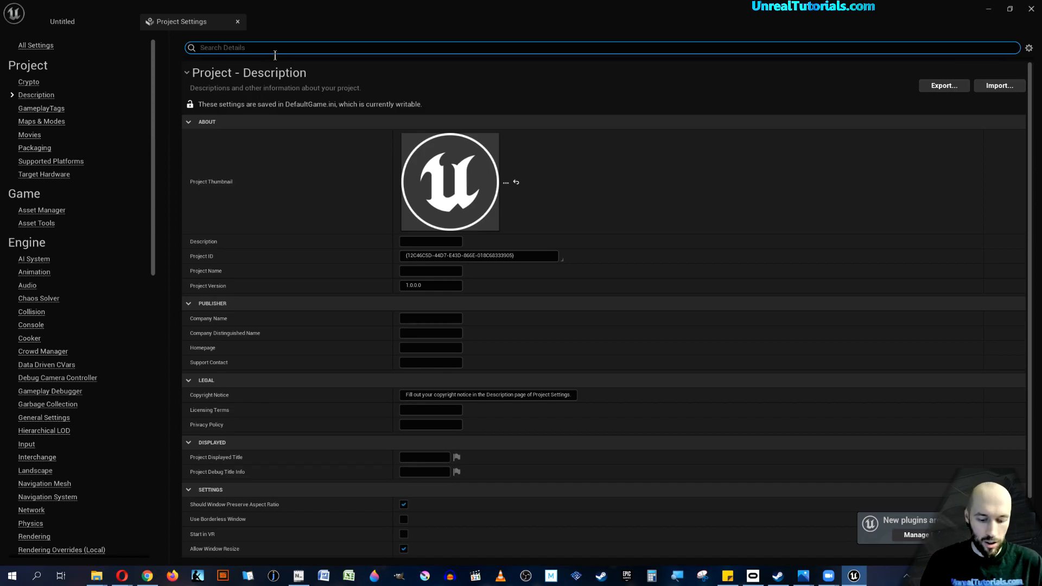
Step: Search 'motion' in Project Settings and uncheck Rendering > Motion Blur
text(motion)
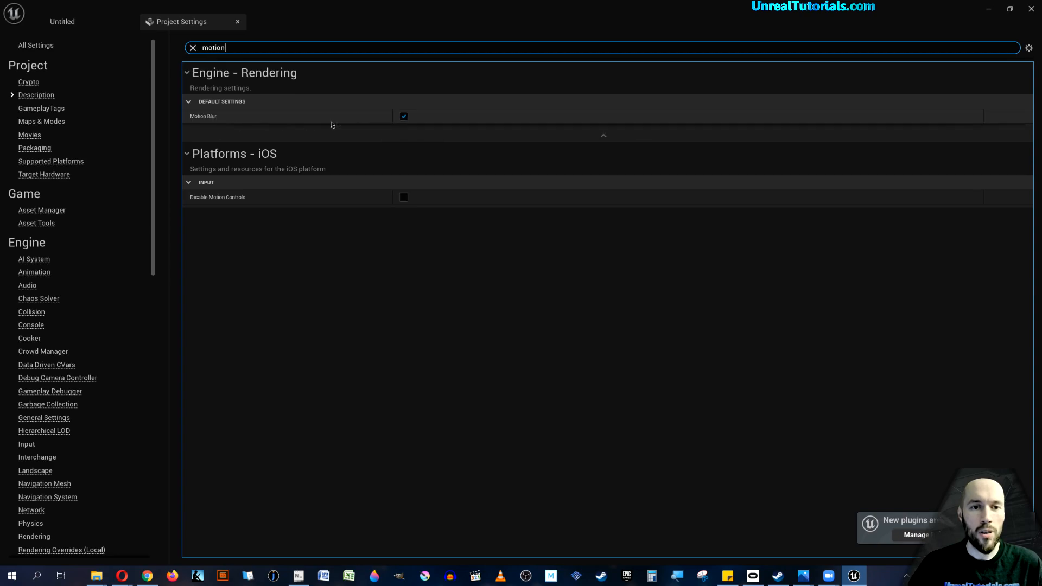
mouse_move(403, 116)
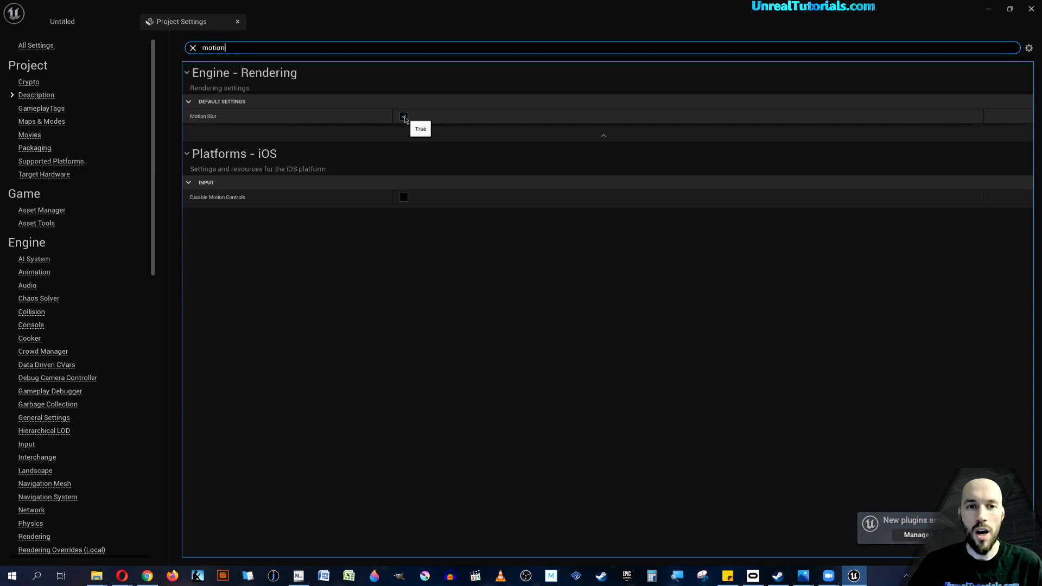
click(404, 116)
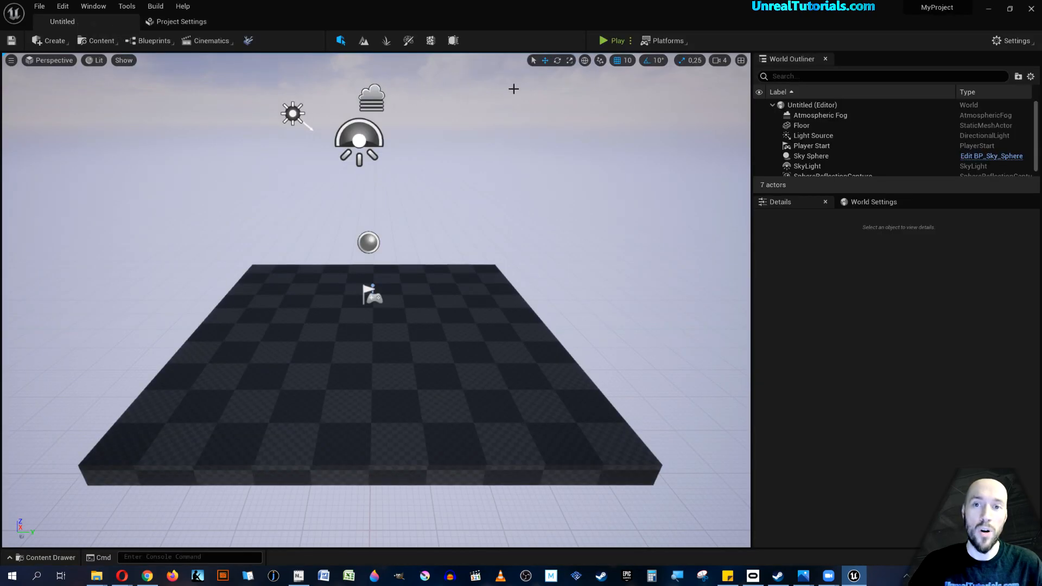
click(617, 40)
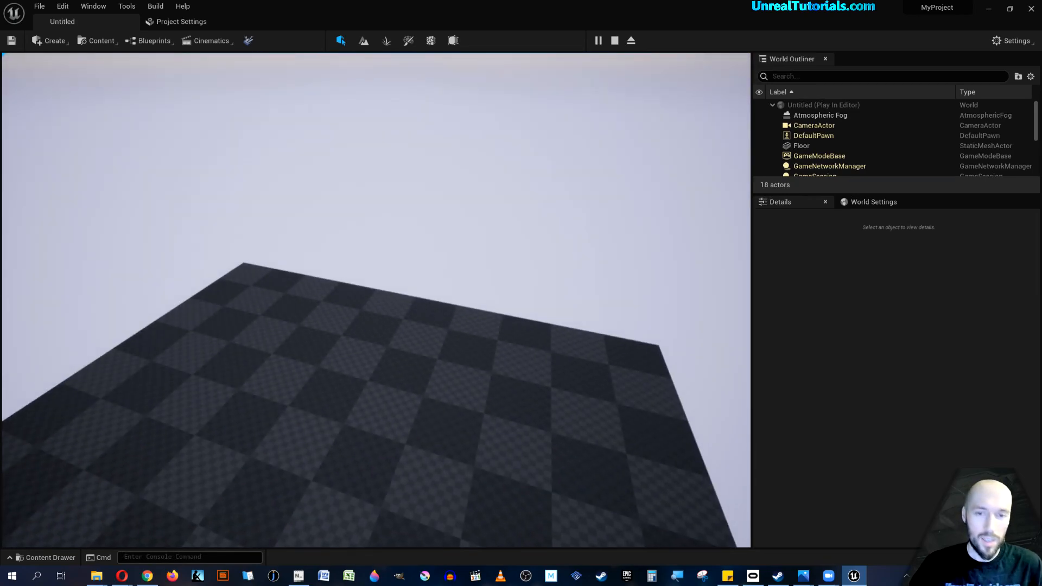
click(614, 40)
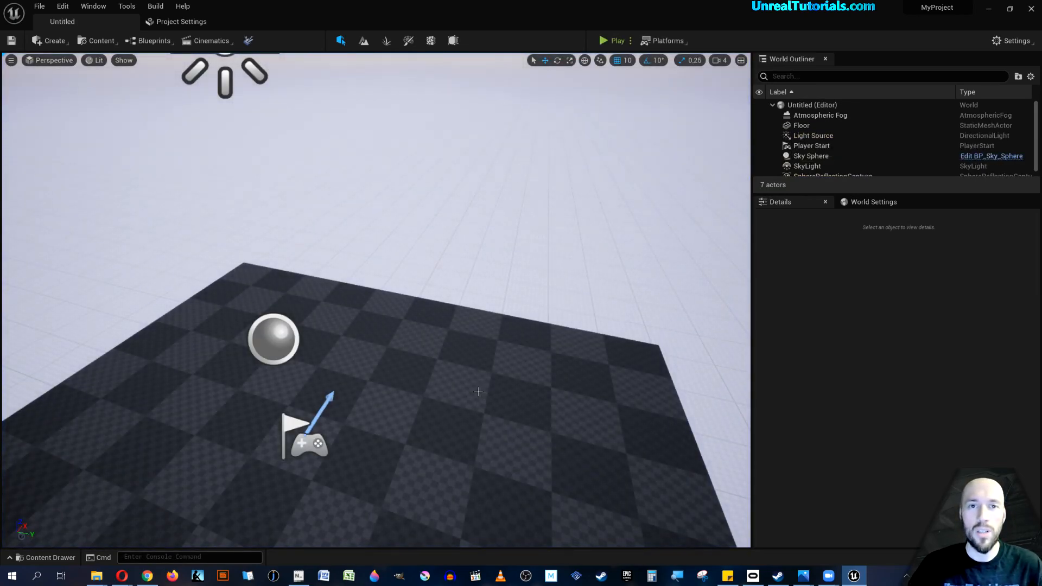